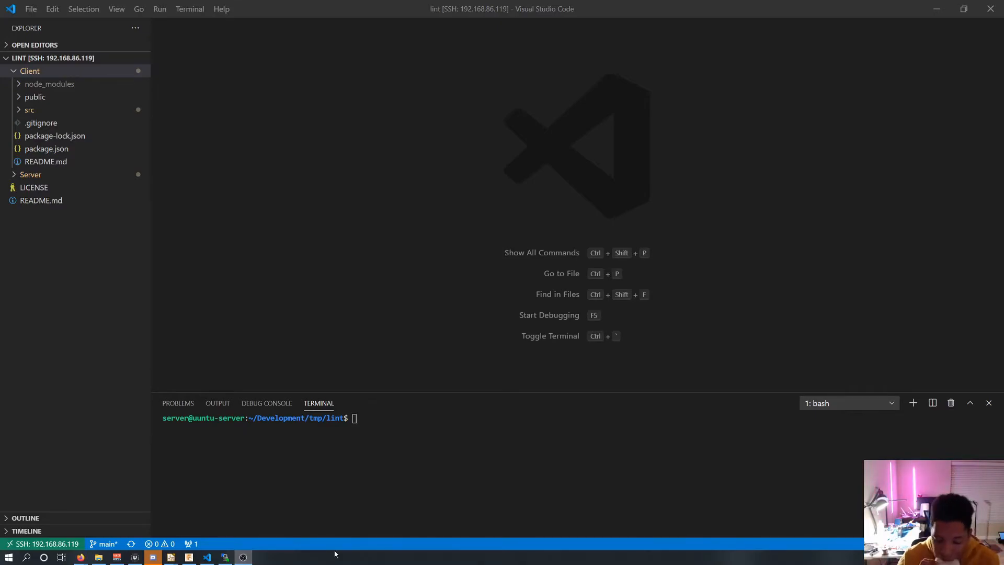
# Switch from the editor to the Brave window showing the localhost:3000 sign-in page.
pyautogui.click(260, 556)
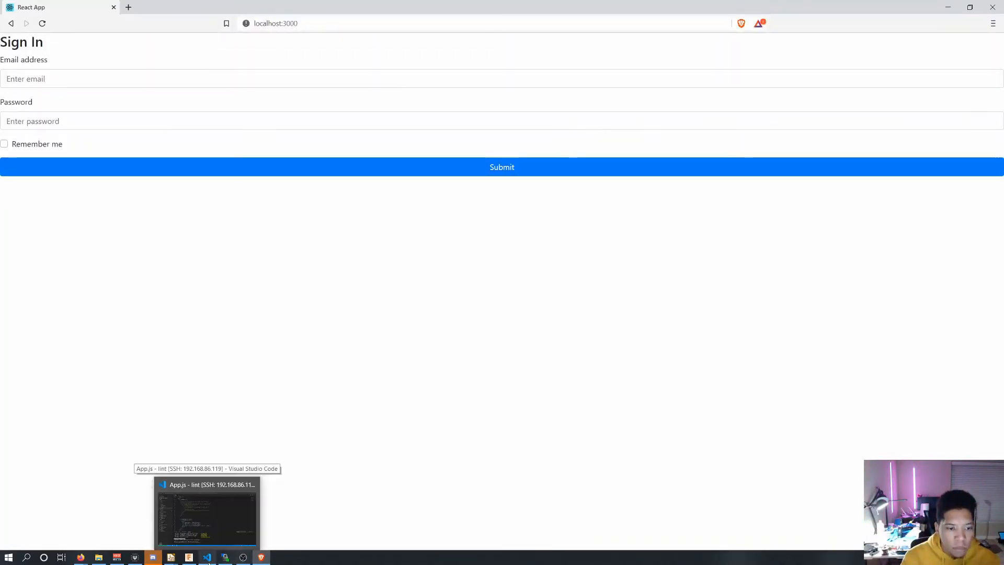
# Sign in to Lint, land on the overview and inspect the full Redux store state.
pyautogui.click(206, 512)
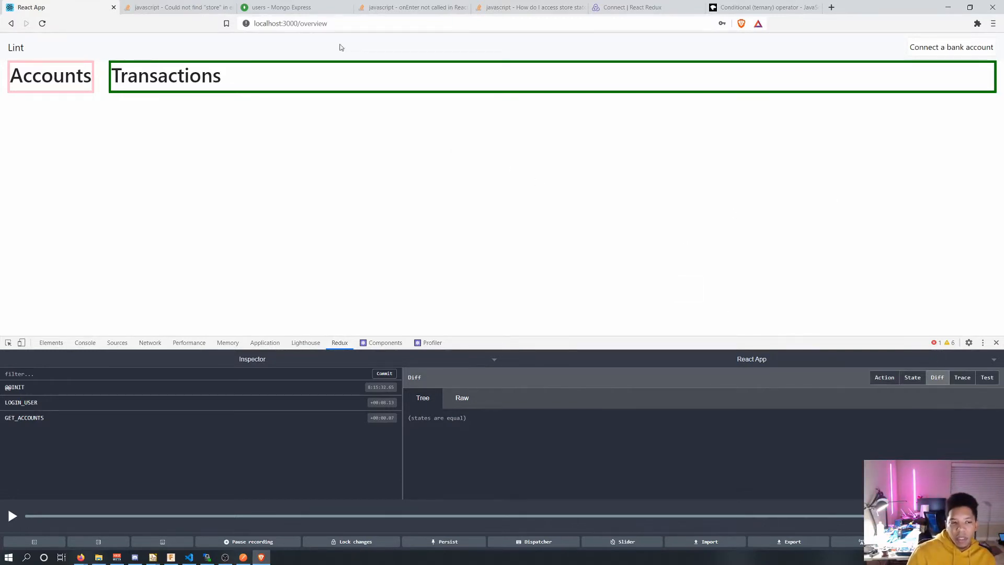
pyautogui.click(911, 377)
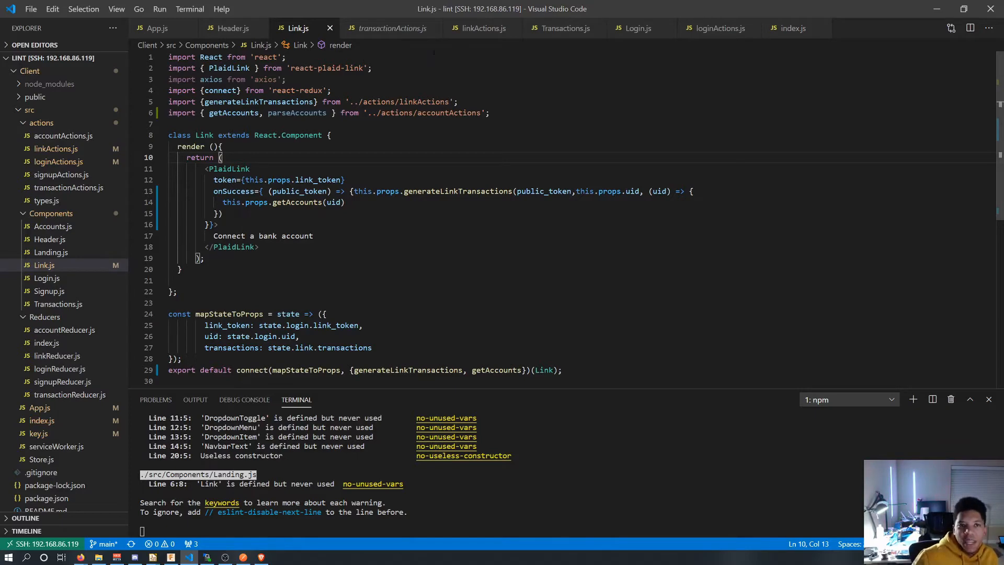
# Review the Accounts.js component and head back to the browser sign-in page.
pyautogui.click(52, 226)
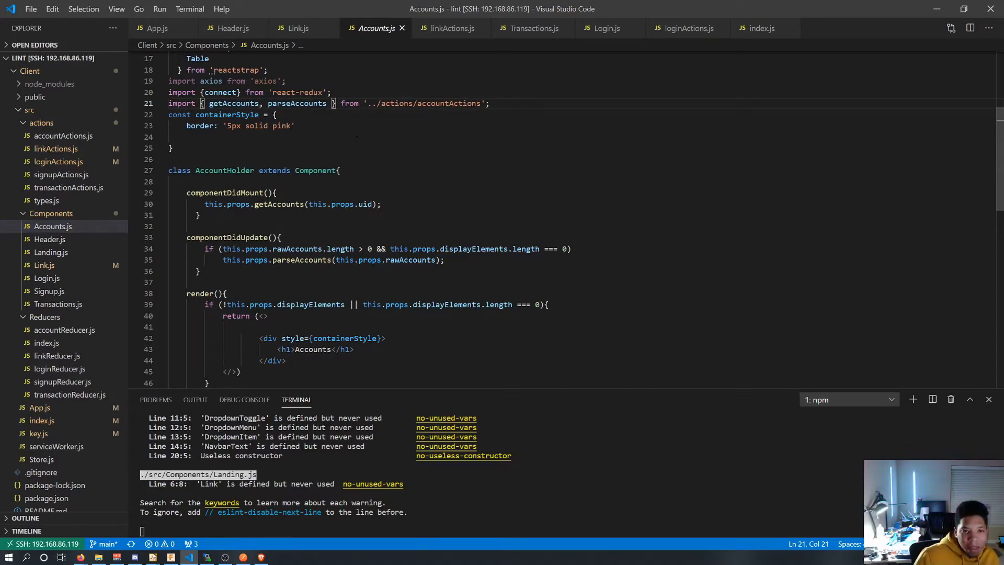
pyautogui.doubleClick(296, 104)
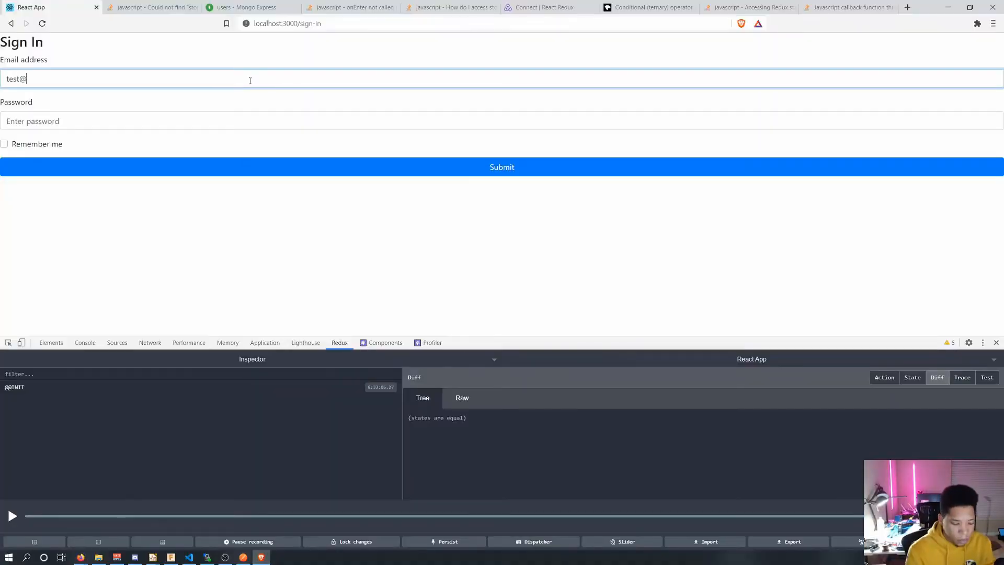
# Submit sign-in and scroll the overview's populated Accounts and Transactions tables.
pyautogui.click(501, 167)
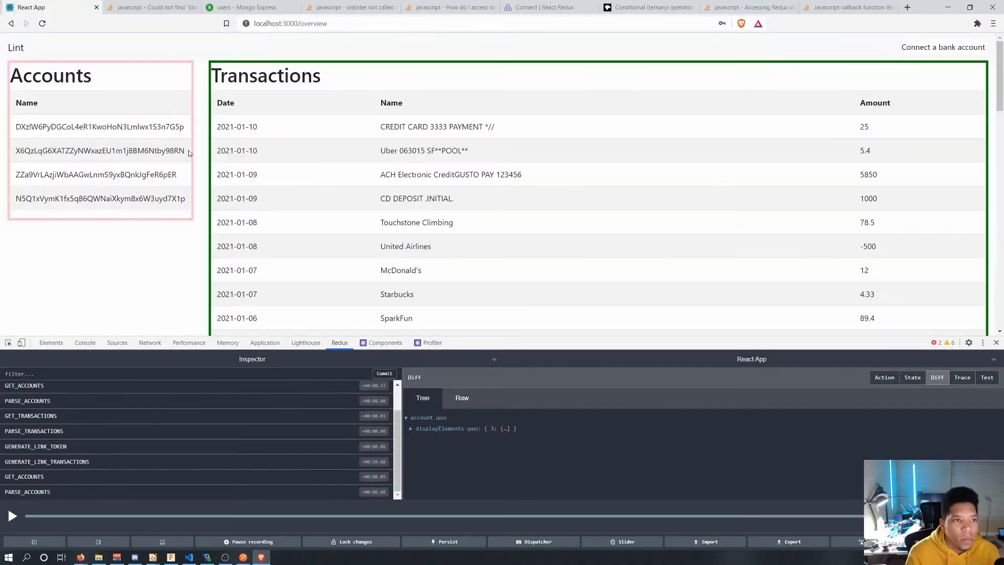
pyautogui.scroll(-3)
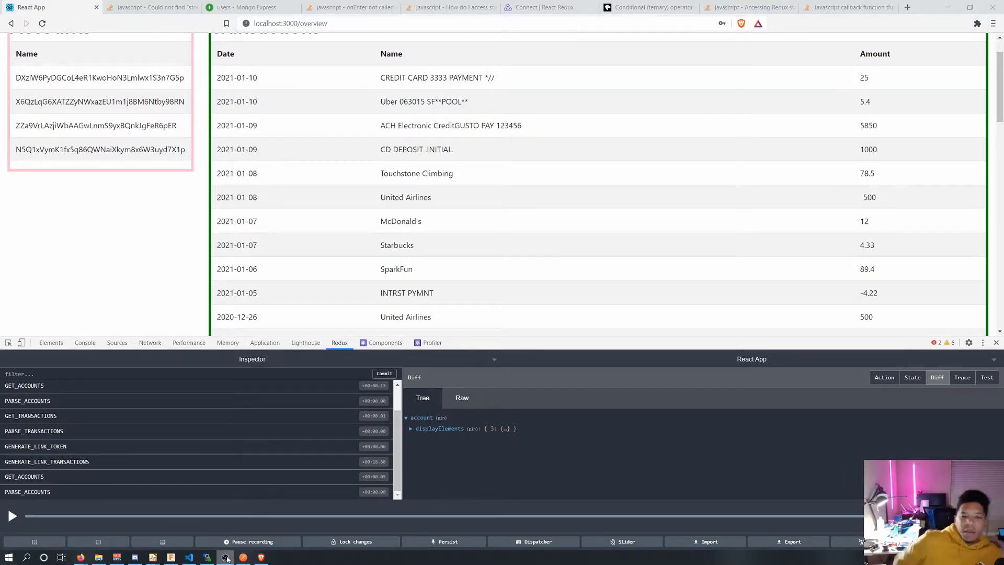
pyautogui.scroll(3)
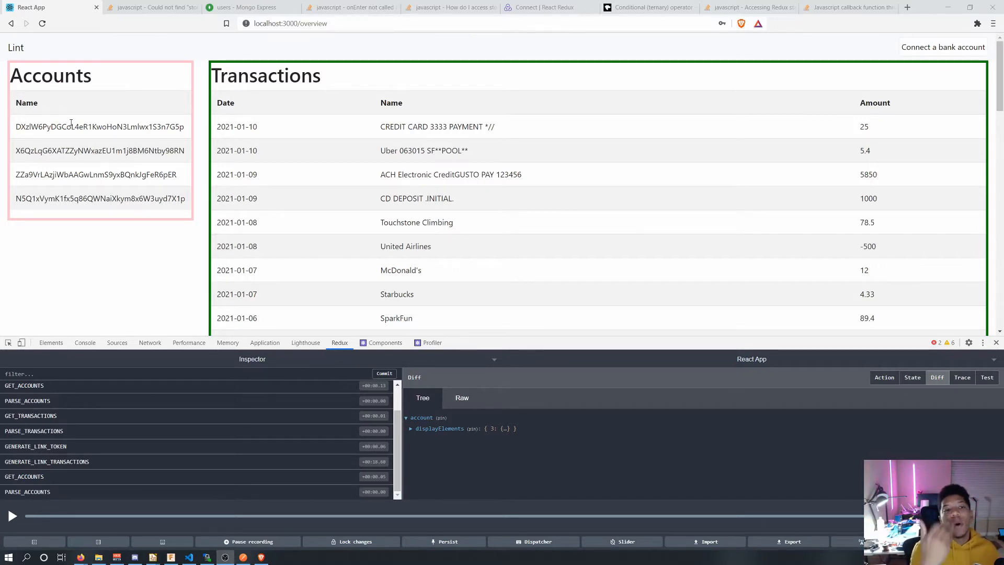
pyautogui.scroll(-3)
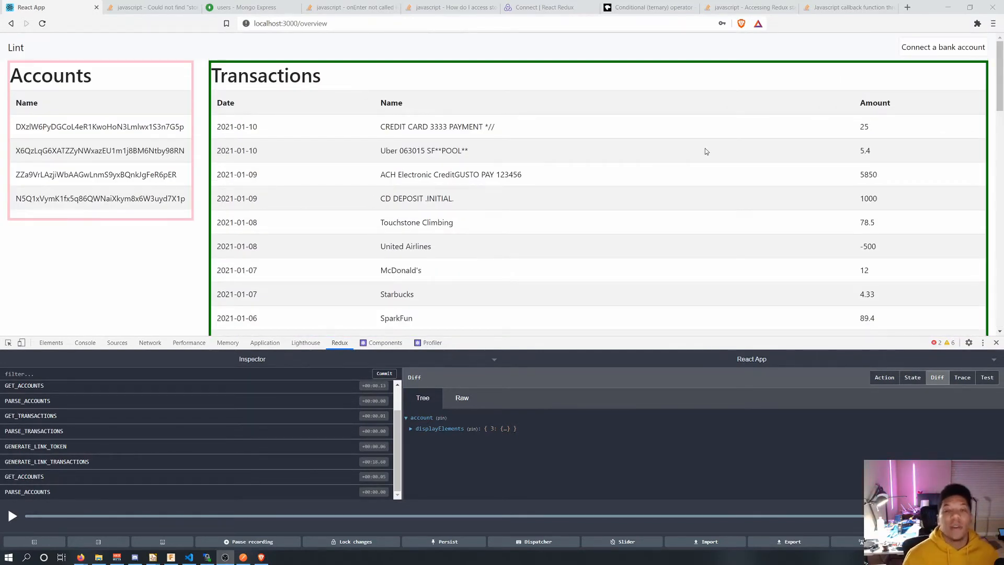
pyautogui.moveTo(888, 90)
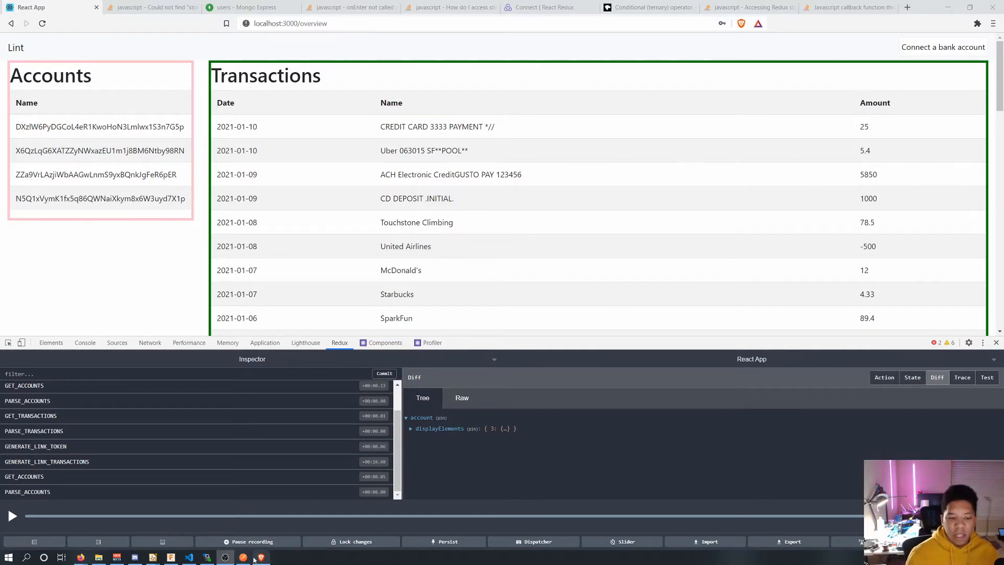
pyautogui.moveTo(242, 556)
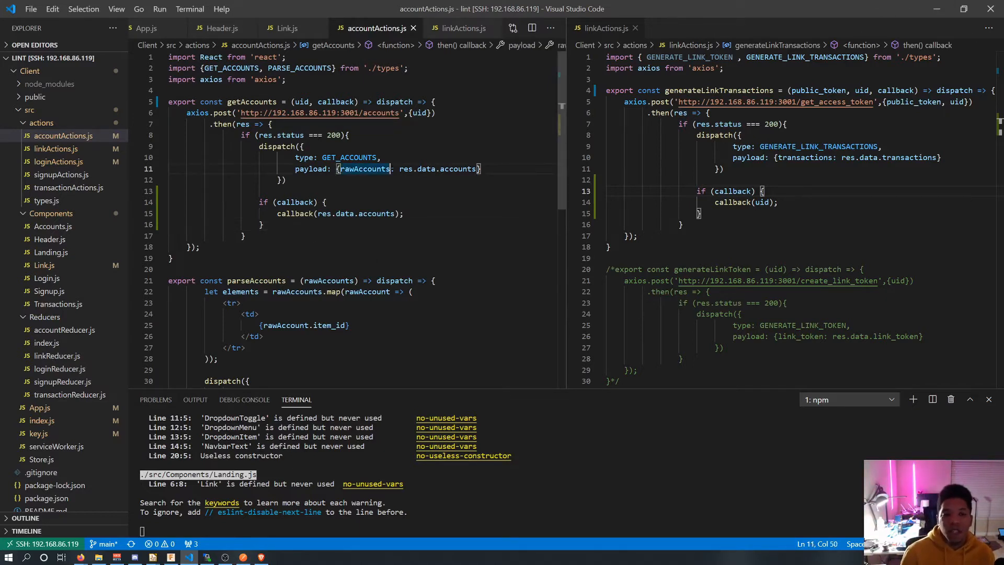
# Highlight the rawAccounts payload key while comparing accountActions and linkActions.
pyautogui.doubleClick(295, 214)
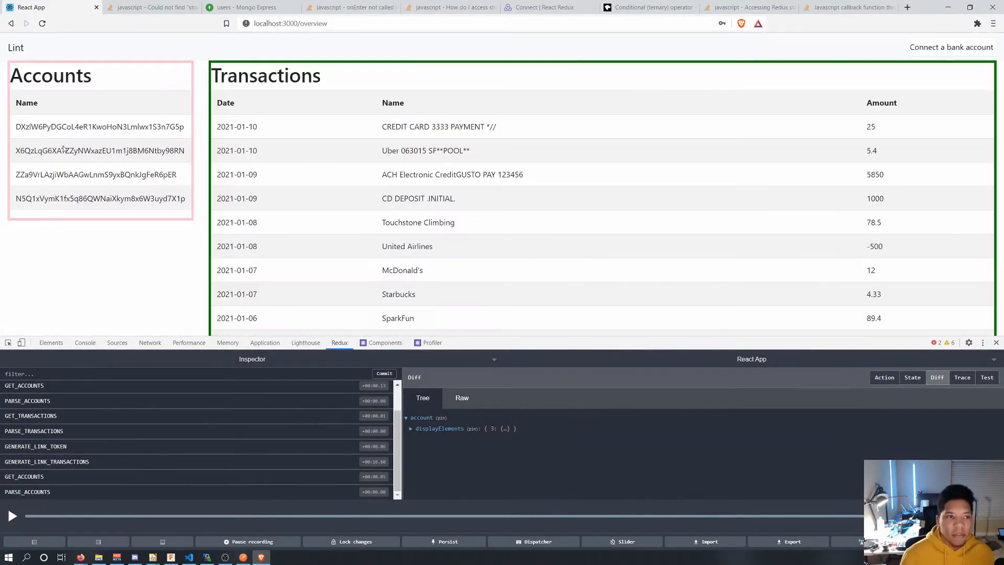
# Start connecting a bank, choose Chase and enter the user_good sandbox username.
pyautogui.click(951, 48)
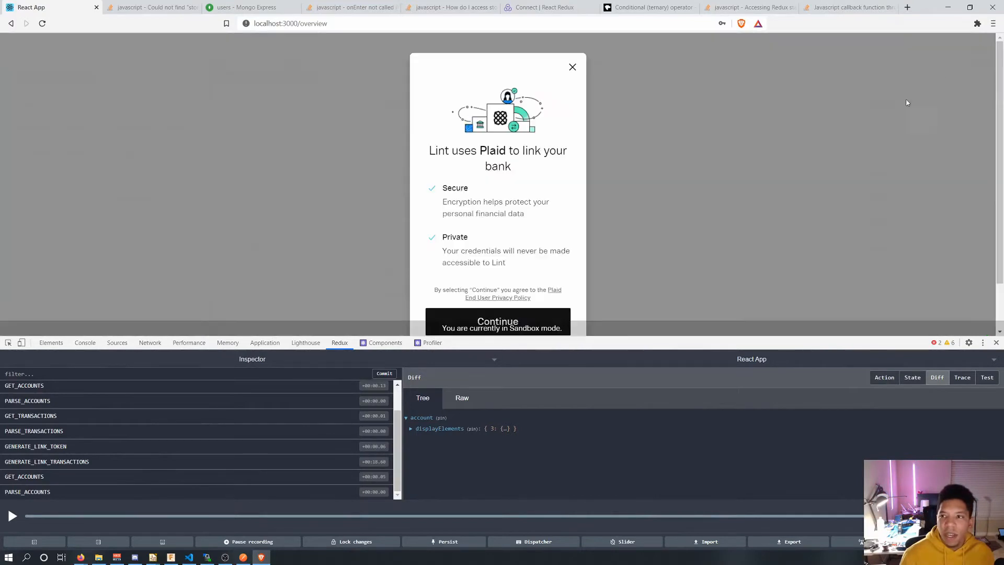
pyautogui.click(497, 321)
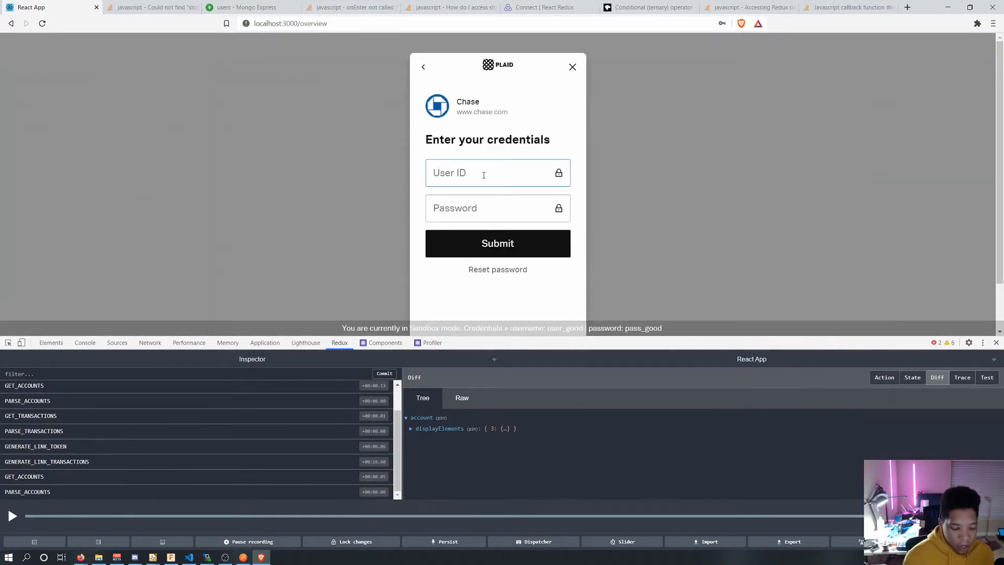
pyautogui.write('uese')
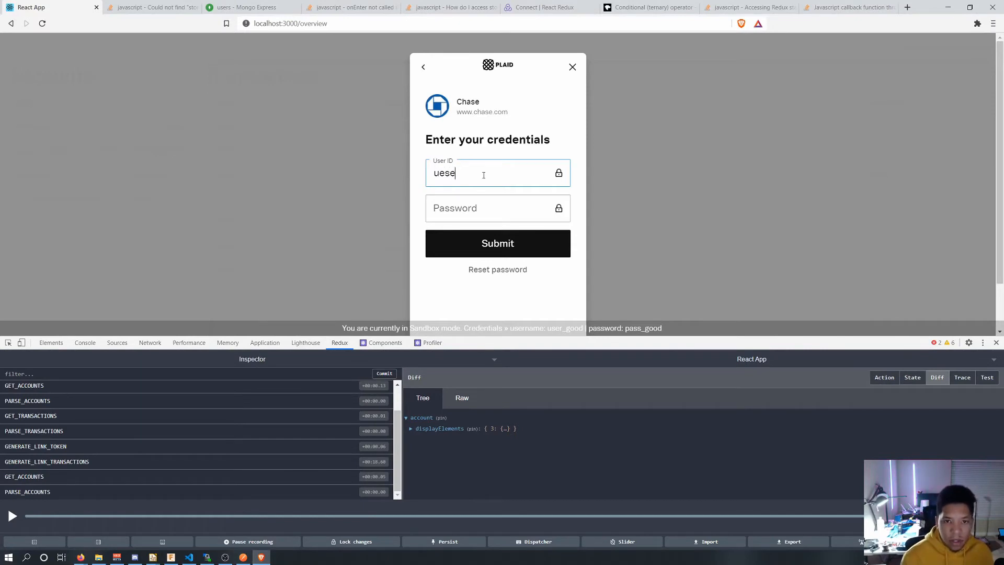
pyautogui.write('user_good')
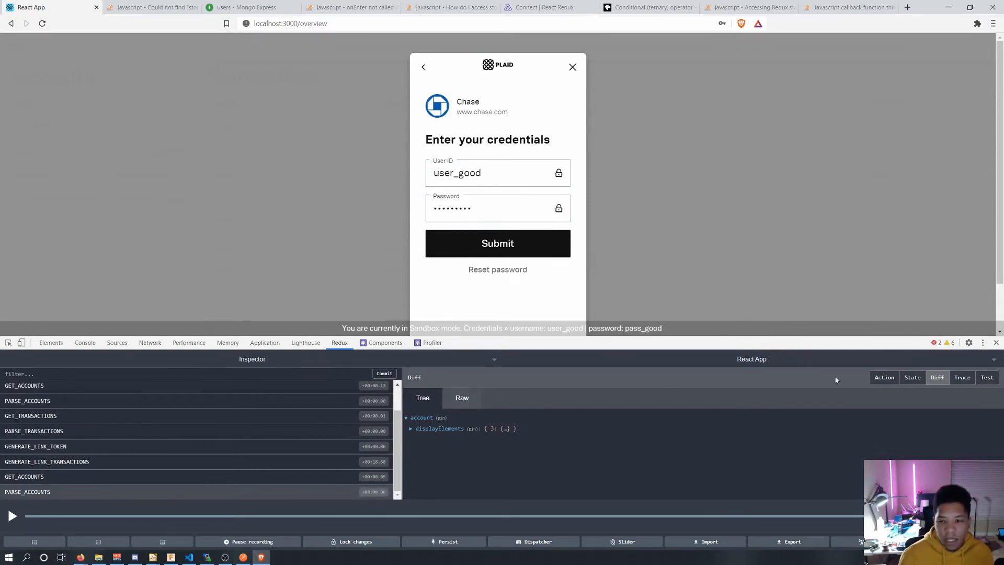
# Inspect the account entry in the store, submit credentials, finish linking and highlight repeated account names.
pyautogui.click(912, 378)
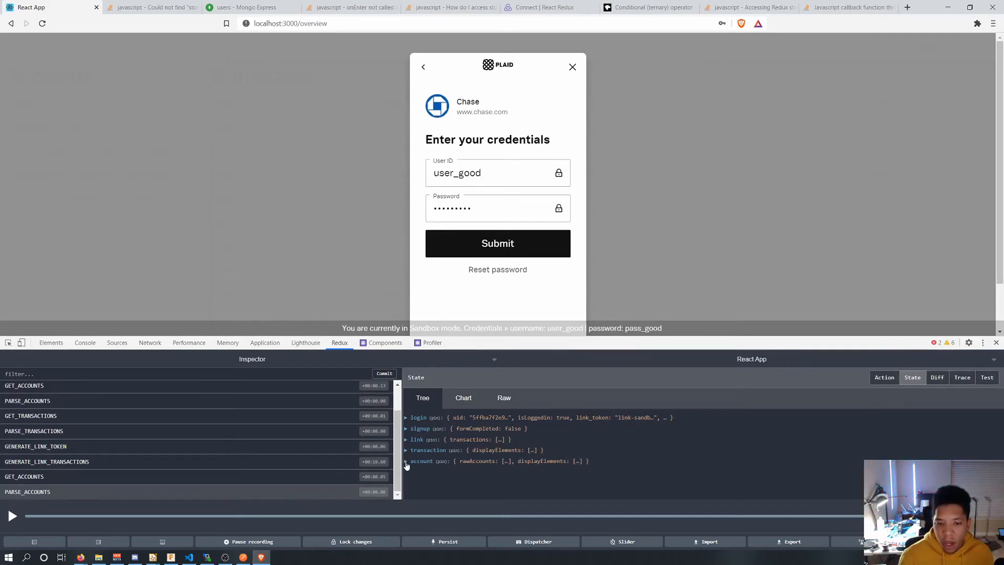
pyautogui.click(406, 462)
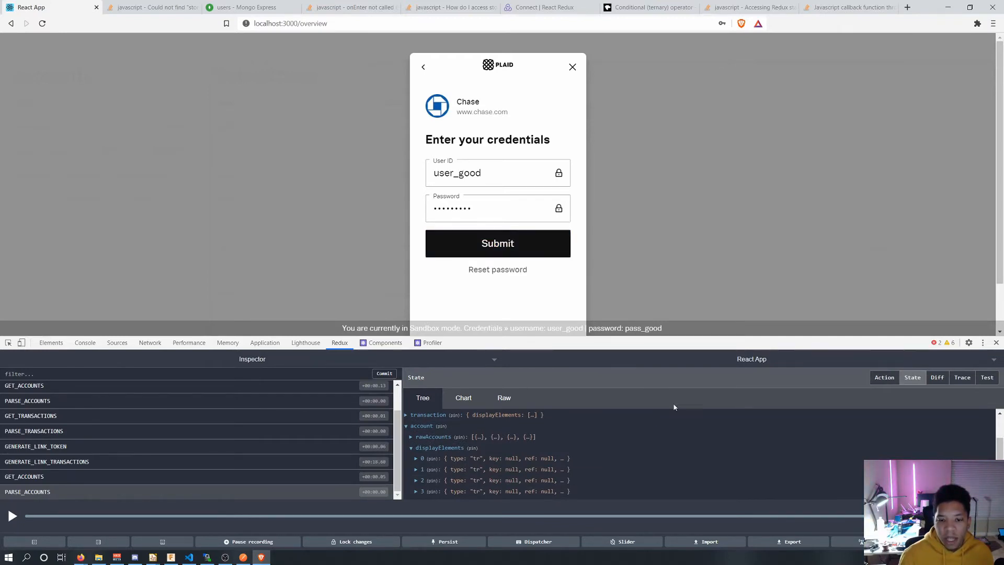
pyautogui.click(498, 242)
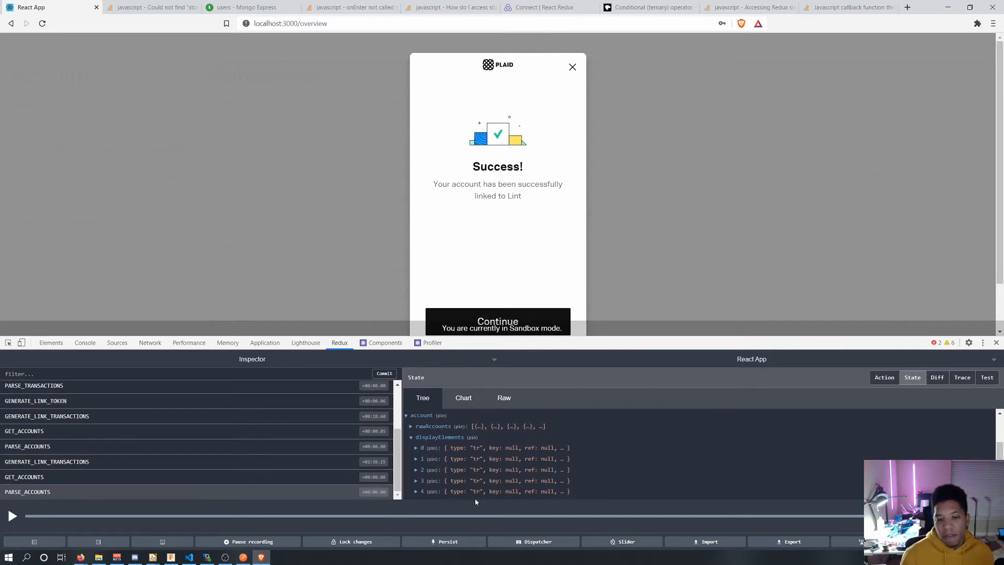
pyautogui.click(572, 67)
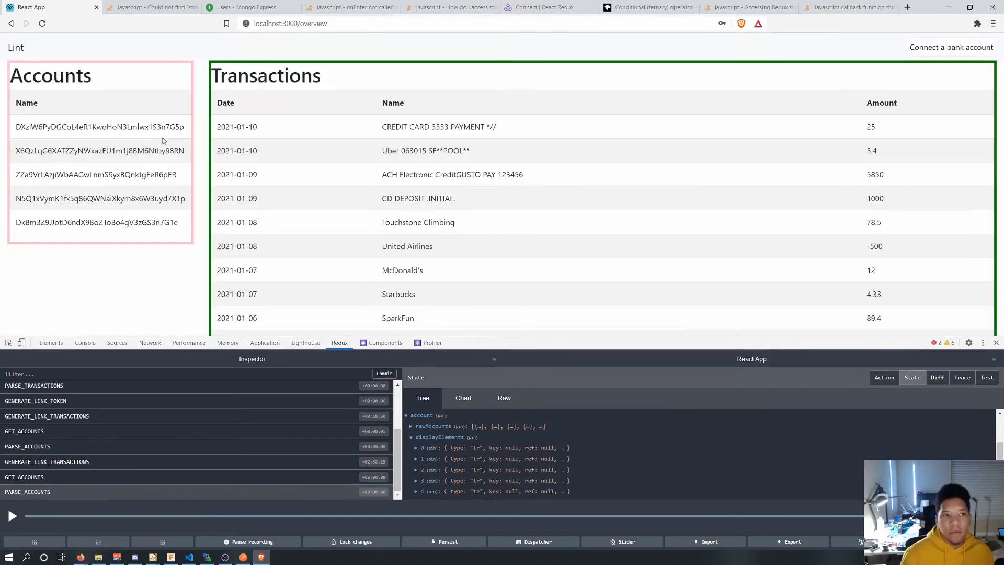
pyautogui.moveTo(69, 127); pyautogui.dragTo(69, 174)
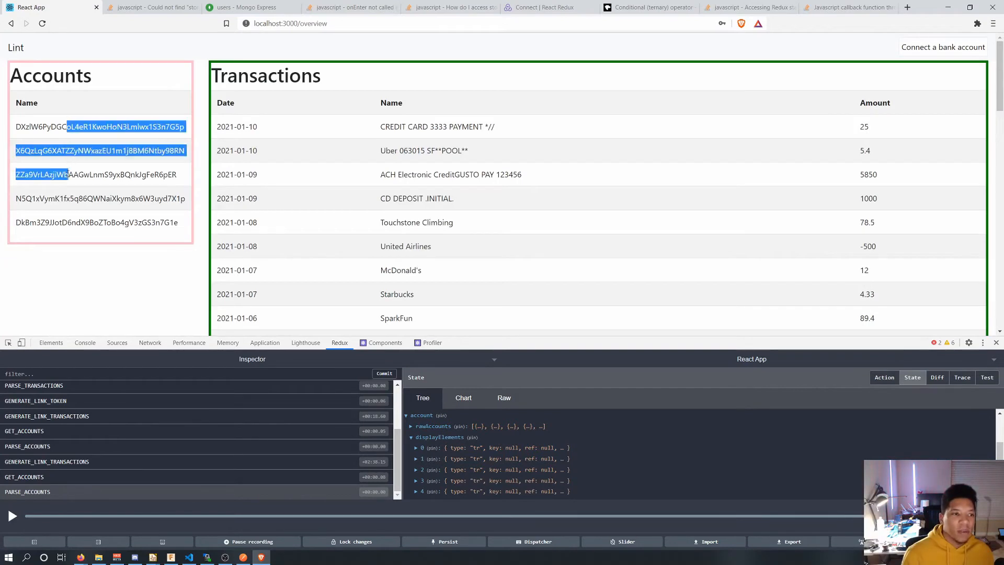
pyautogui.click(228, 274)
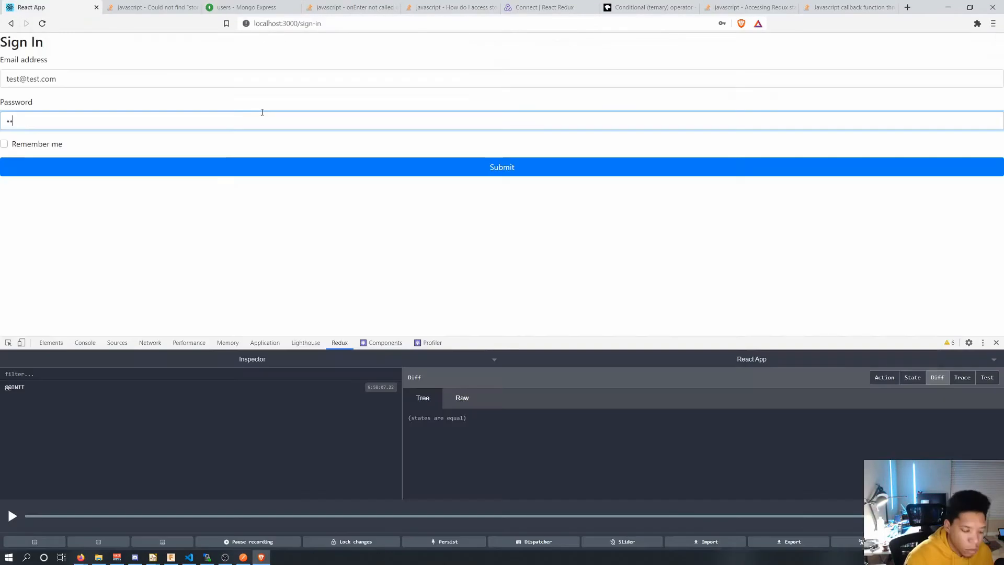
# Submit sign-in and the Chase sandbox credentials so the transactions table populates.
pyautogui.click(502, 168)
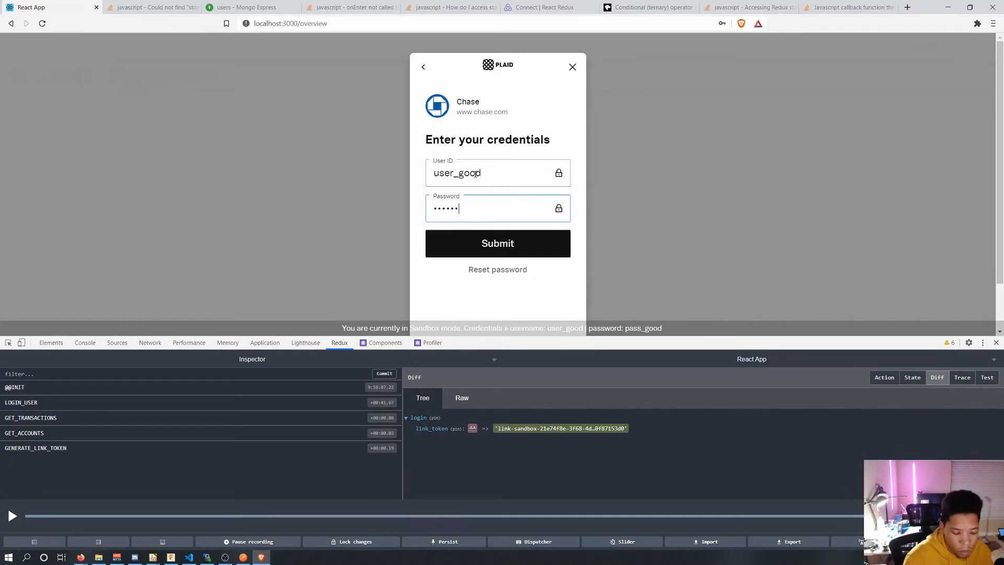
pyautogui.click(498, 243)
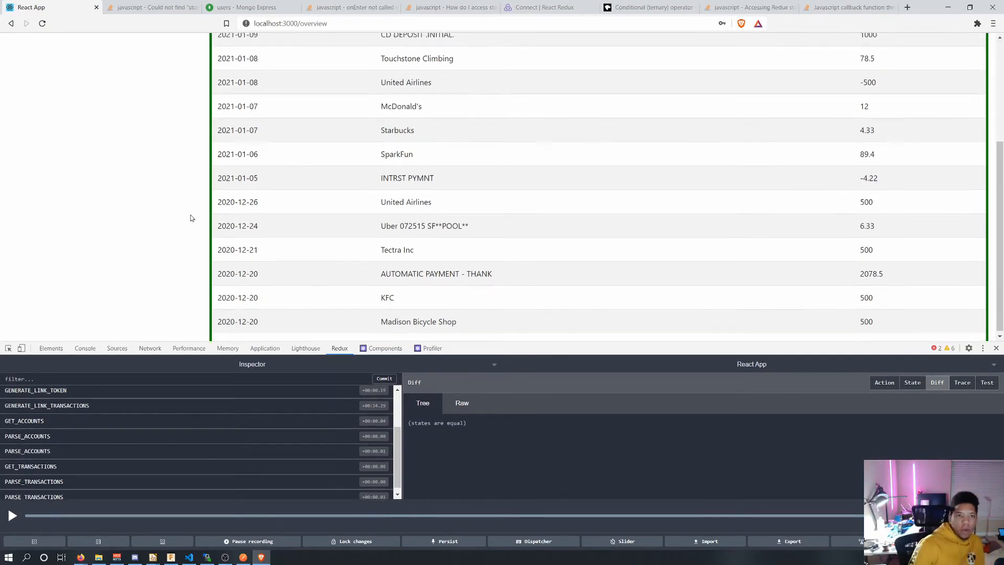
pyautogui.scroll(3)
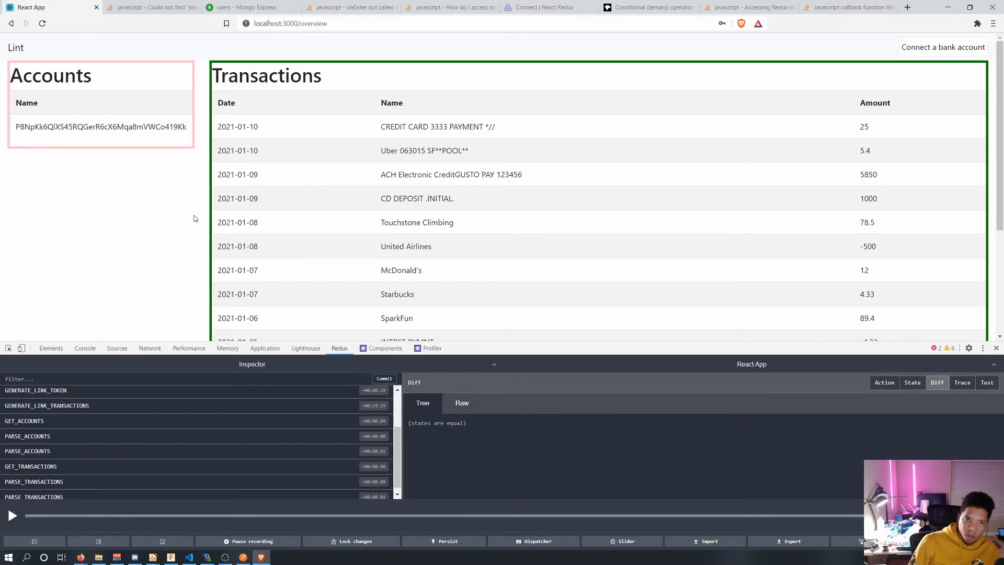
pyautogui.moveTo(213, 216)
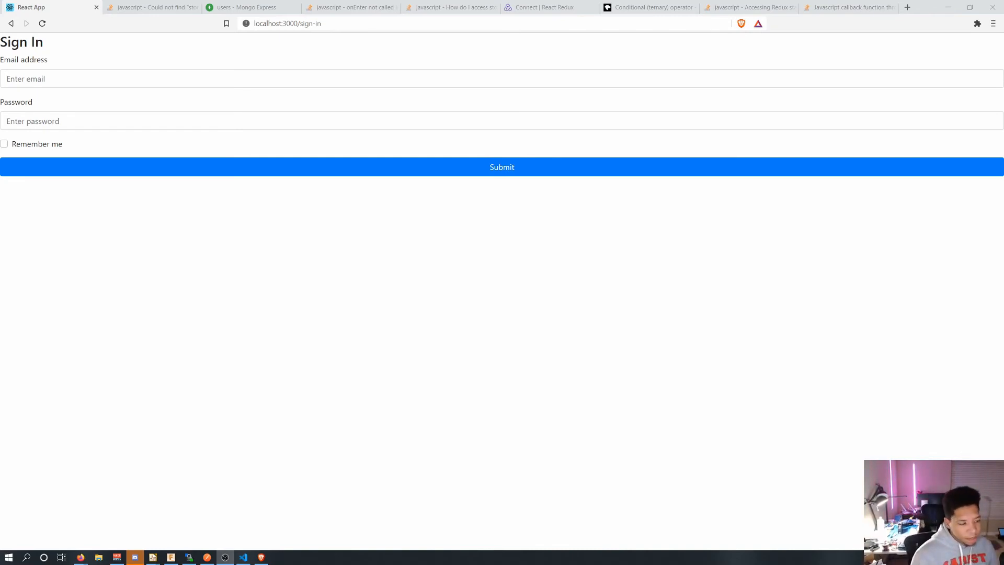
# View Material-UI's Paper component docs and its Variants section, then return to the Lint tab.
pyautogui.press('alt+tab')
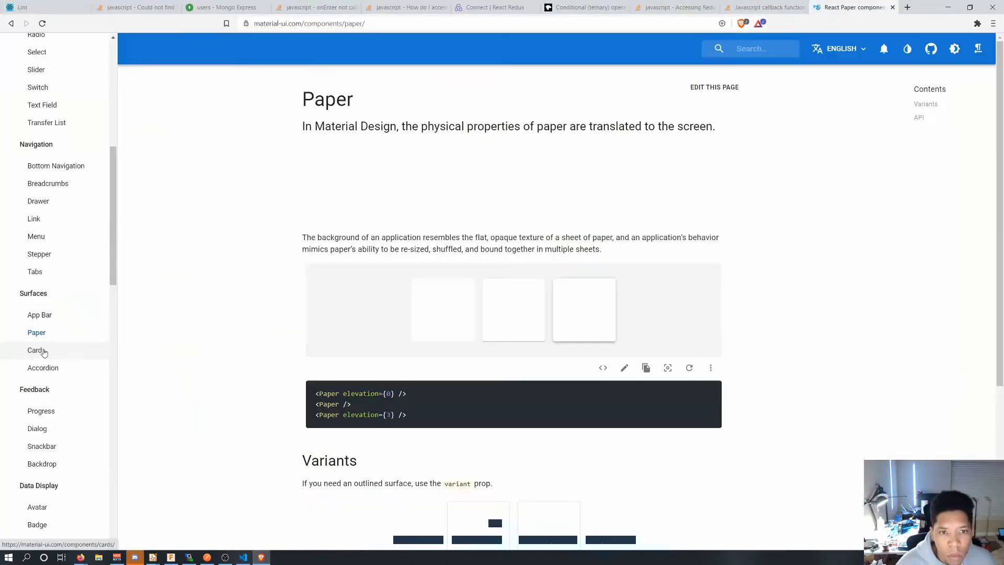
pyautogui.scroll(-3)
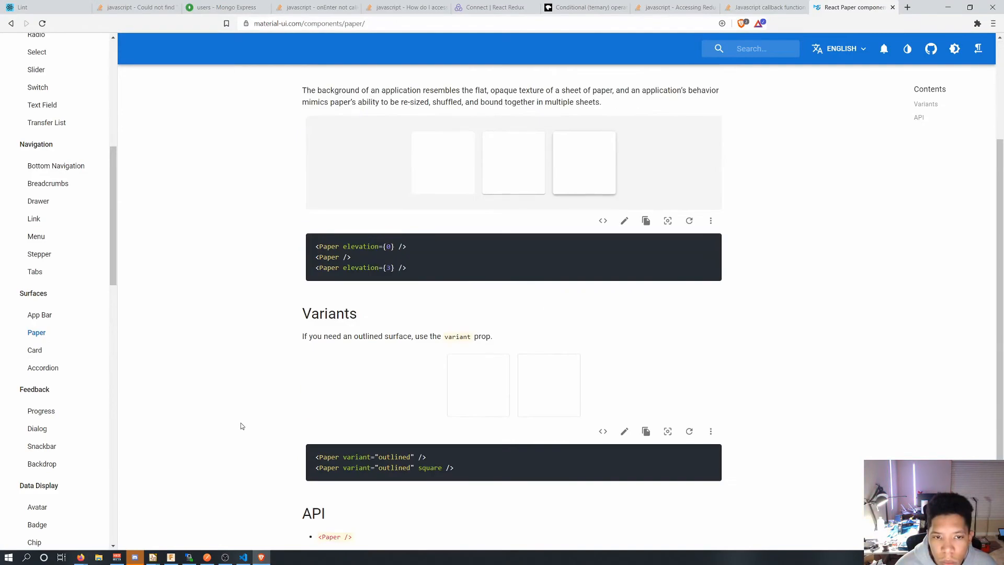
pyautogui.click(38, 8)
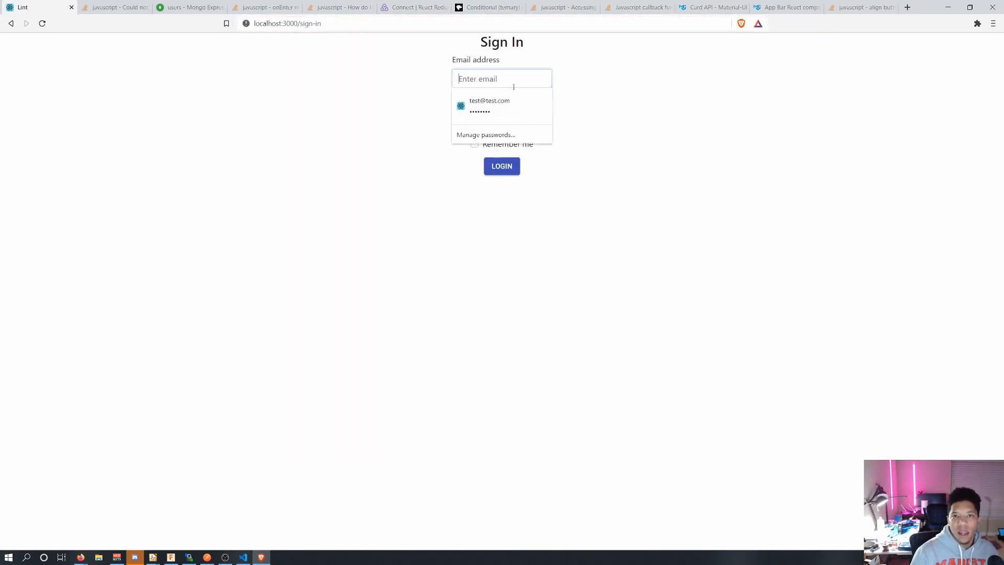
# Enter the test credentials on the centered Sign In form and log in.
pyautogui.write('test2@test.com')
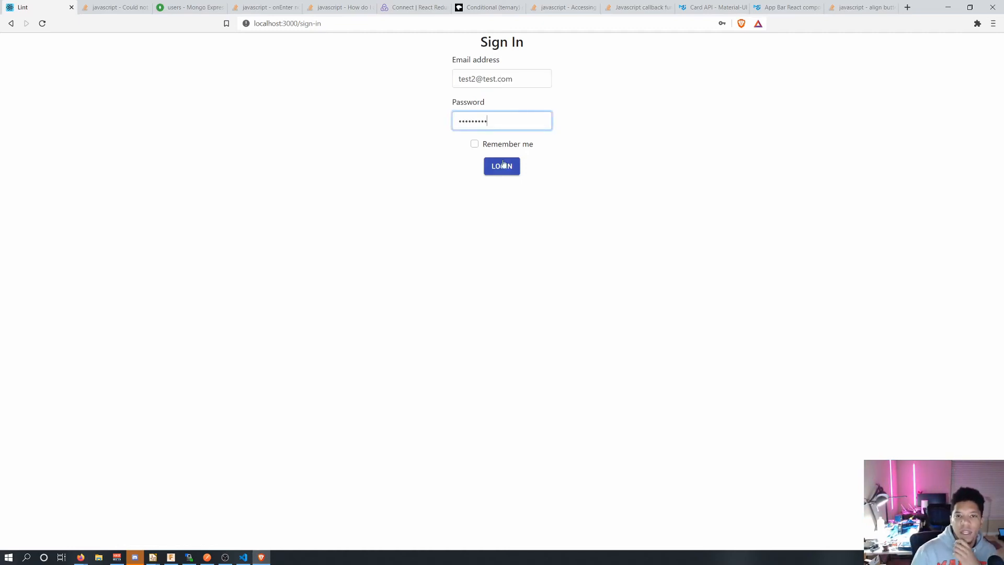
pyautogui.click(501, 166)
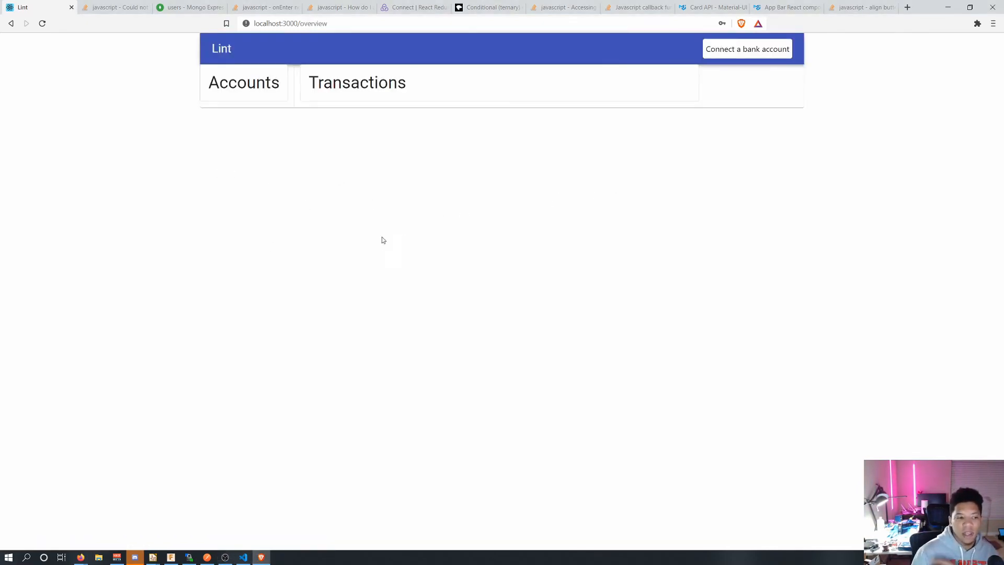
pyautogui.moveTo(317, 206)
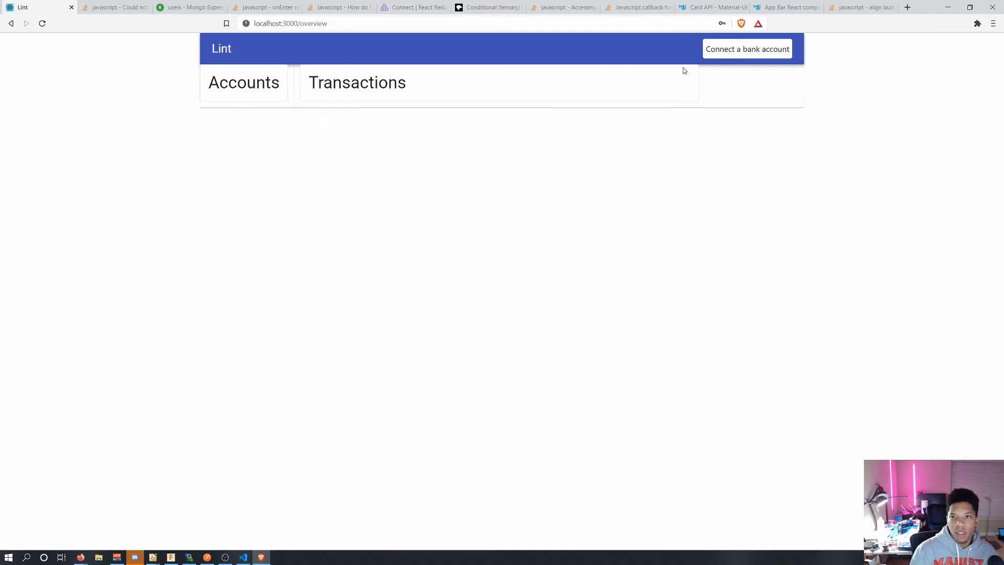
pyautogui.click(747, 49)
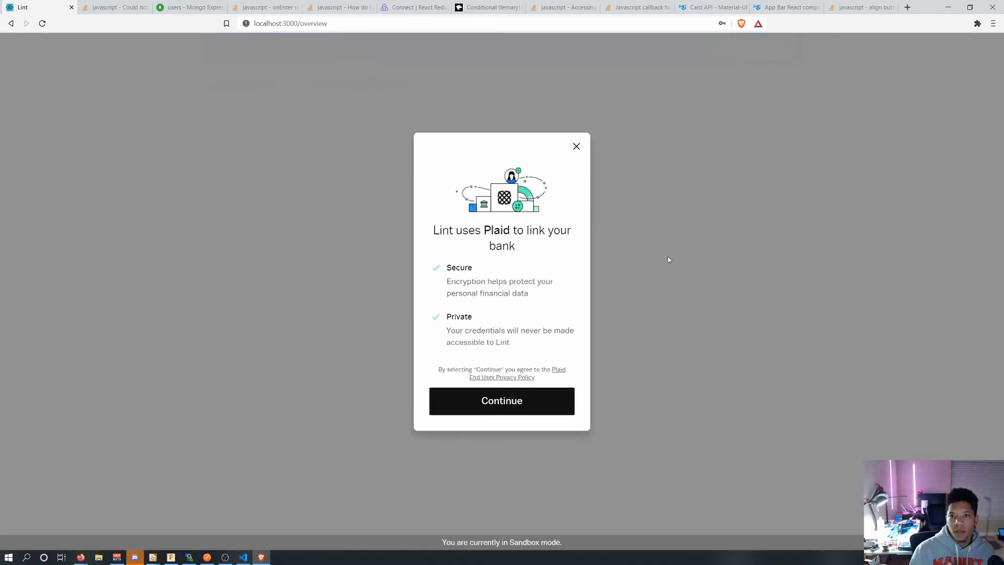
pyautogui.click(501, 401)
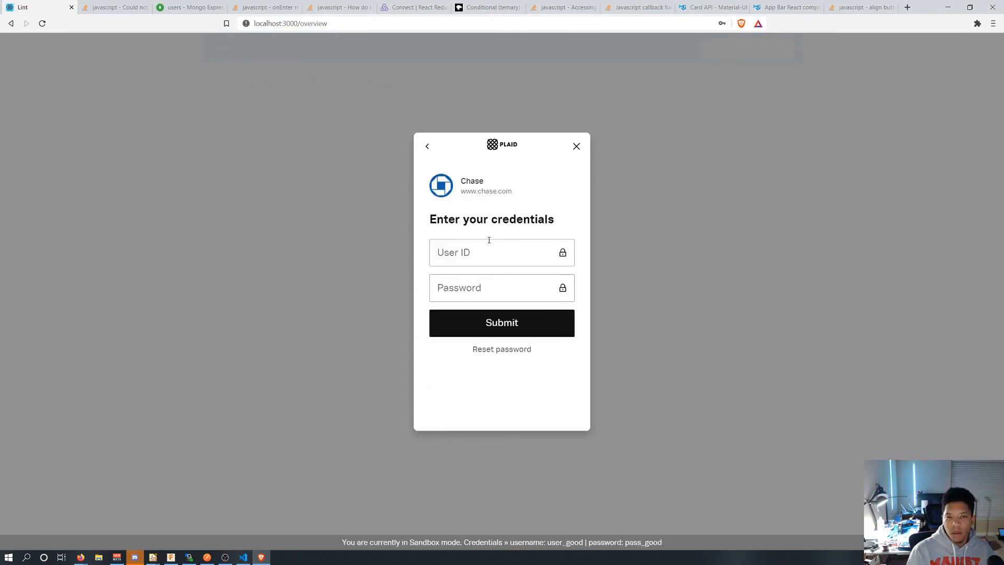
pyautogui.write('user_good')
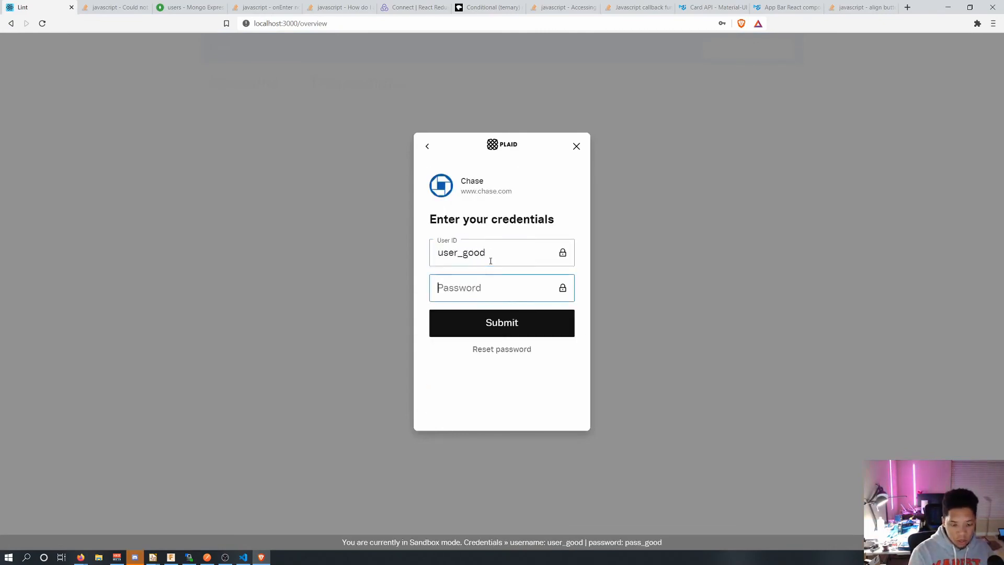
pyautogui.write('pass_good')
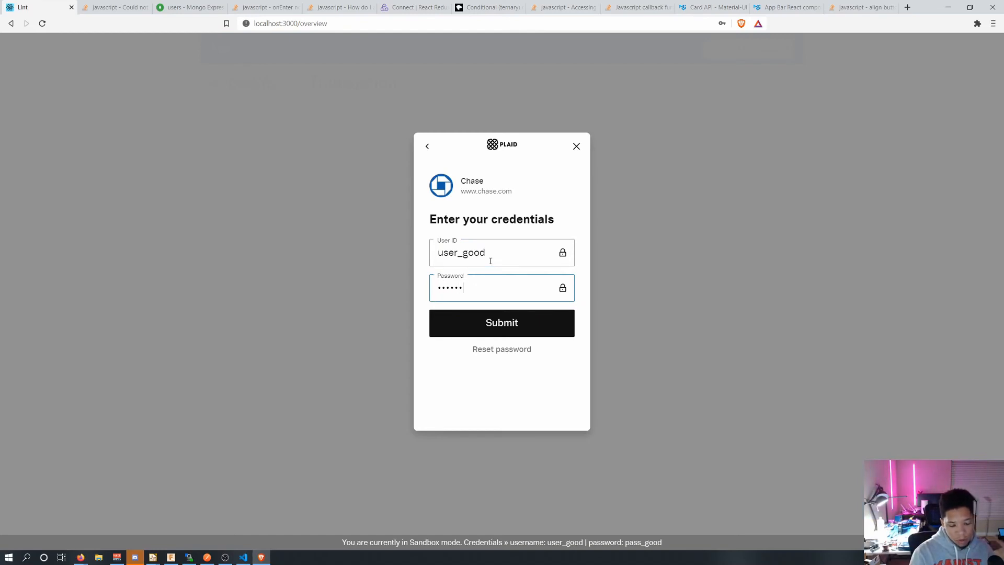
pyautogui.click(501, 322)
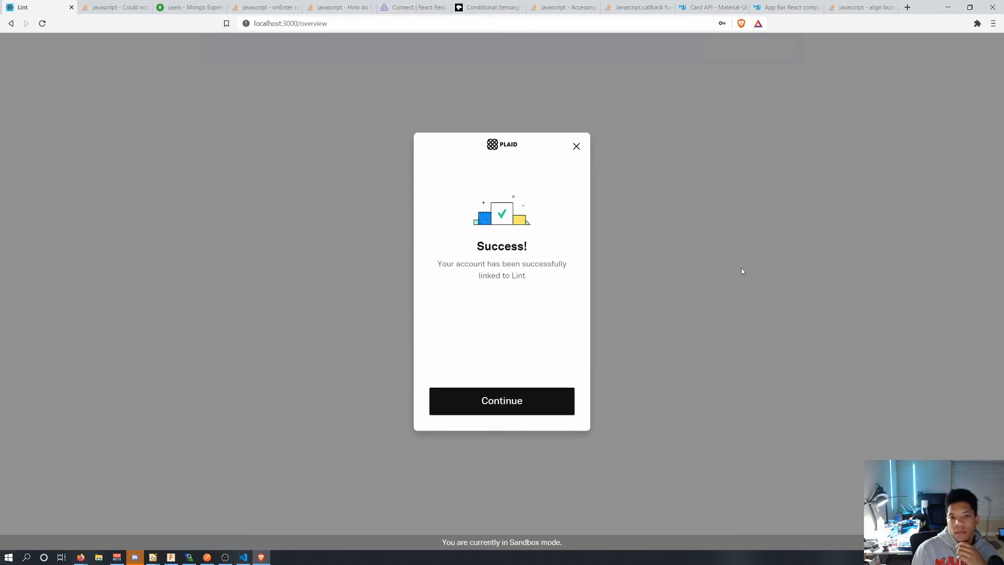
pyautogui.click(501, 401)
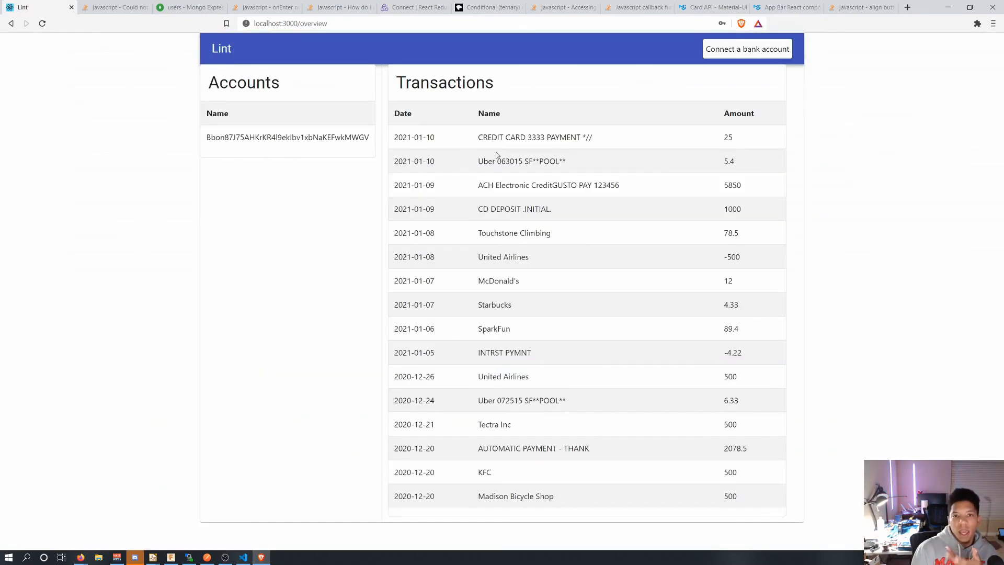
pyautogui.moveTo(429, 225)
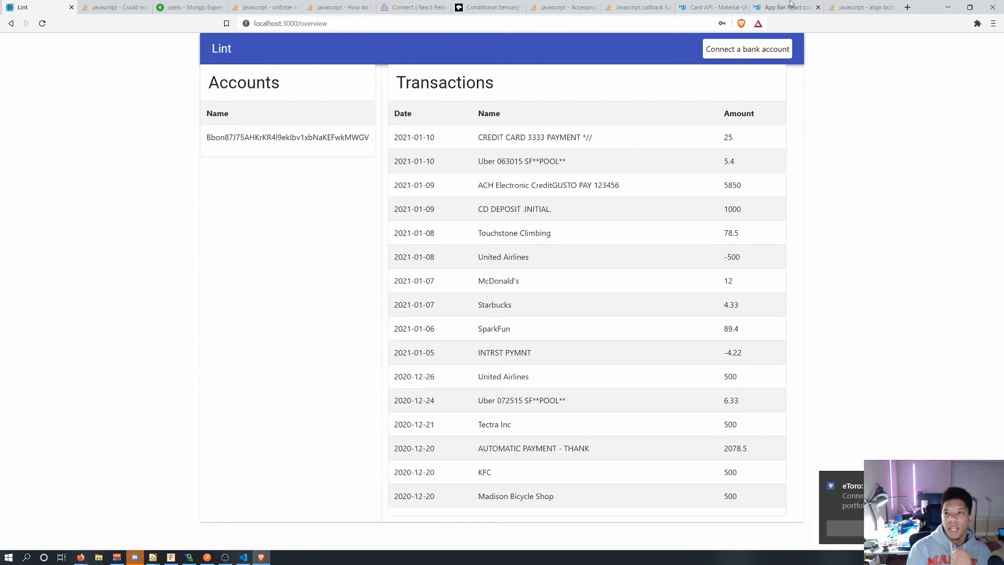
# Glance at the Material-UI App Bar docs and return to the populated Lint overview.
pyautogui.click(784, 7)
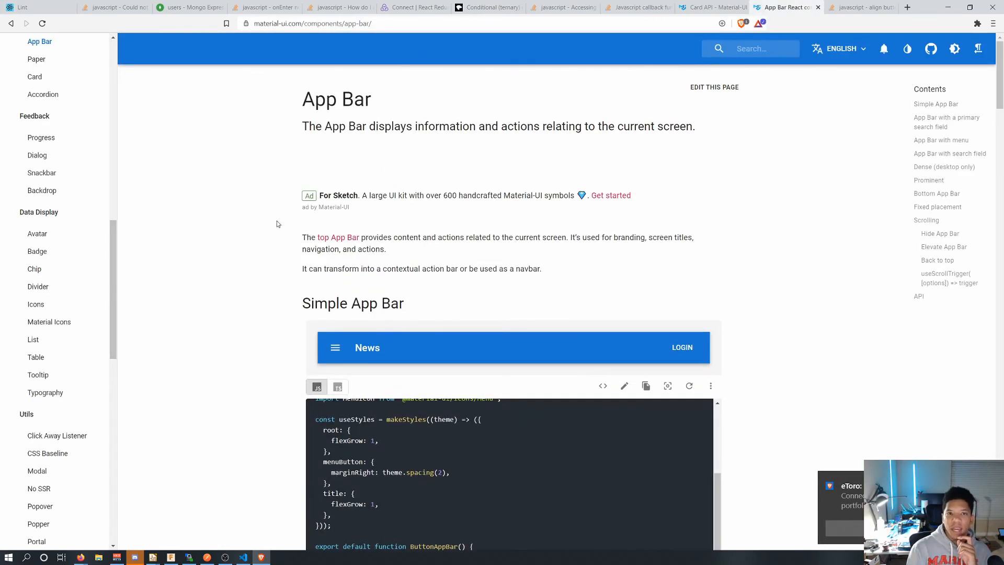
pyautogui.click(29, 8)
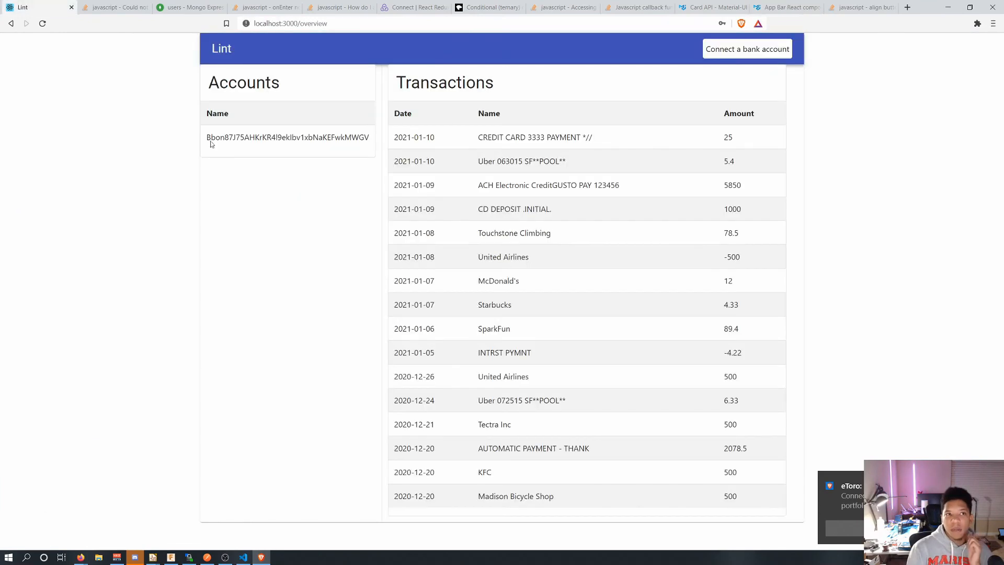